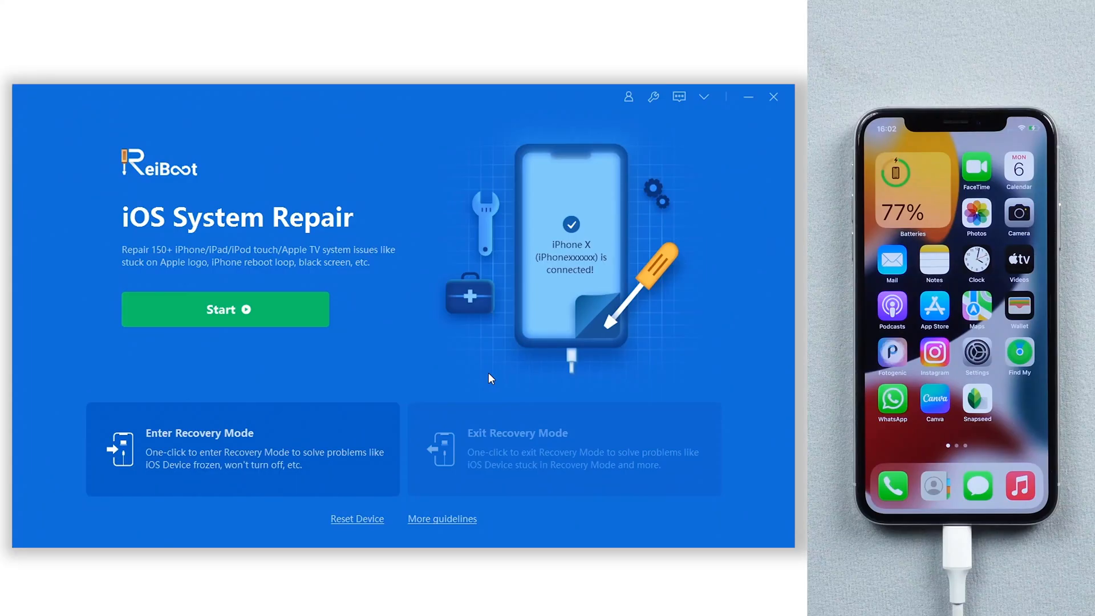
Enter Recovery Mode on the iPhone X, then exit it back to the home screen
left_click(242, 449)
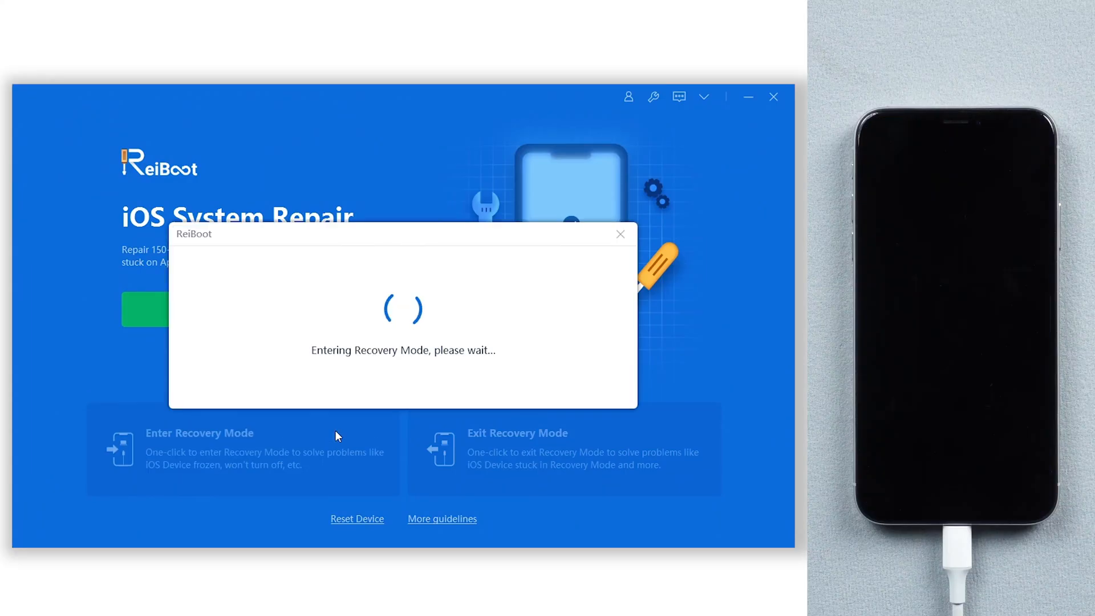
mouse_move(323, 425)
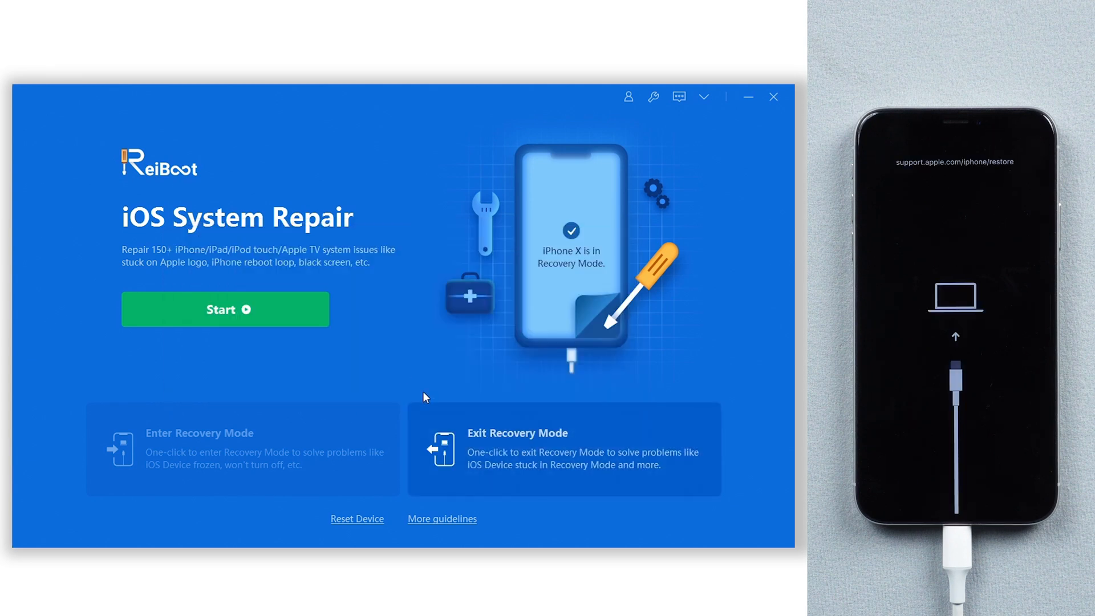
left_click(563, 448)
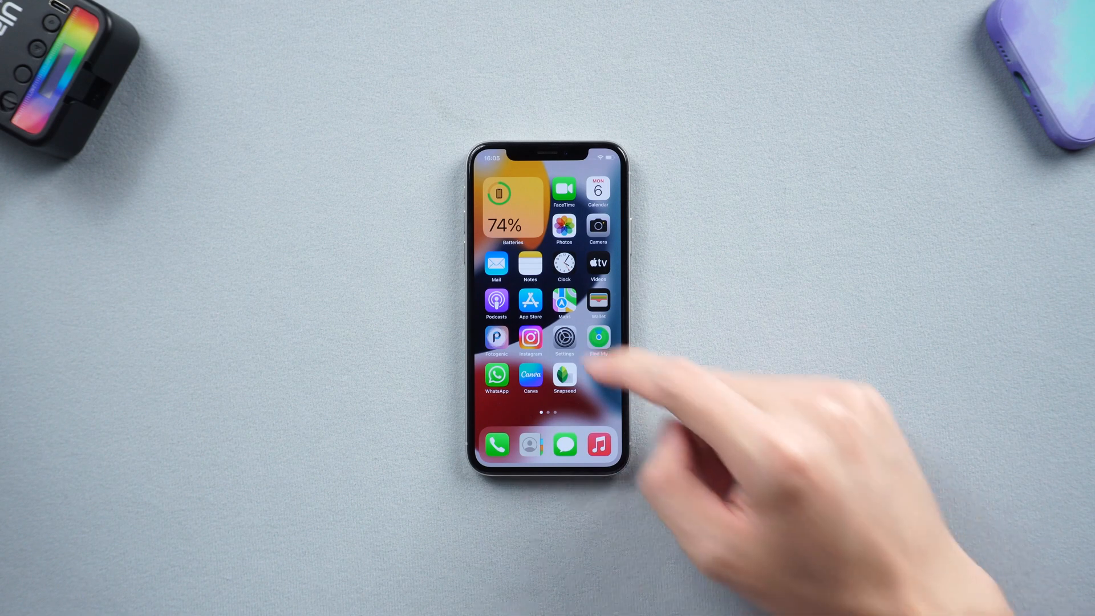
Erase All Content and Settings via Settings > General > Transfer or Reset iPhone, confirming Continue
left_click(564, 341)
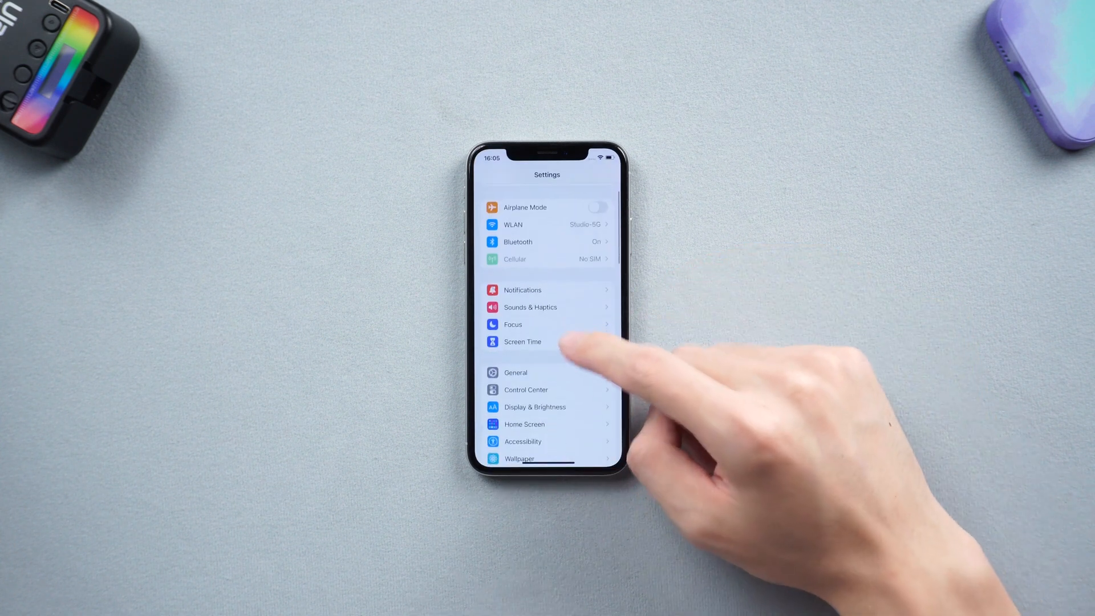
left_click(515, 372)
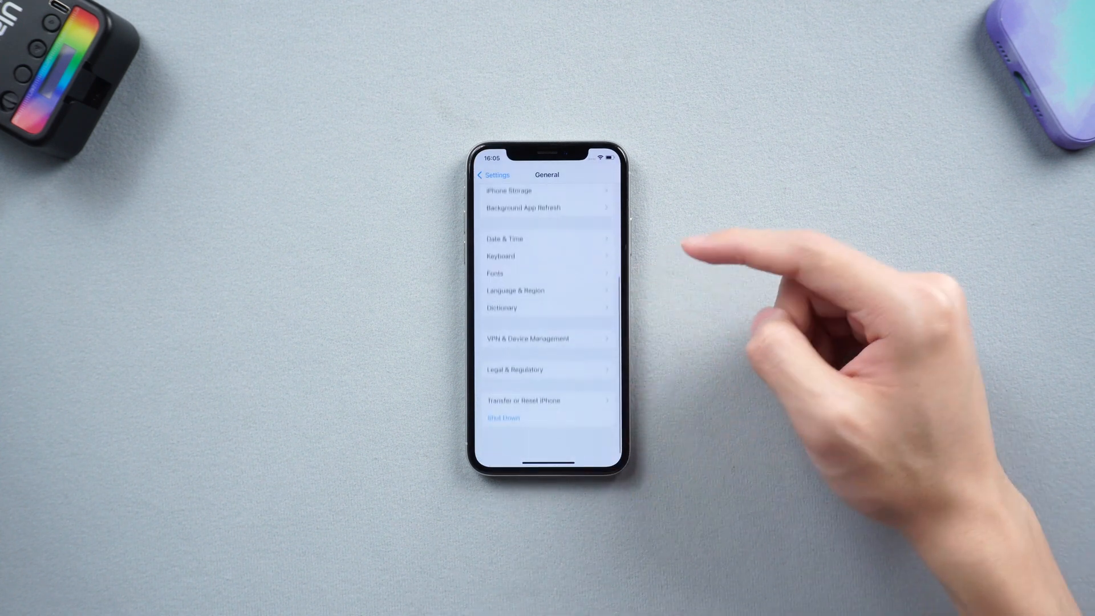
left_click(546, 401)
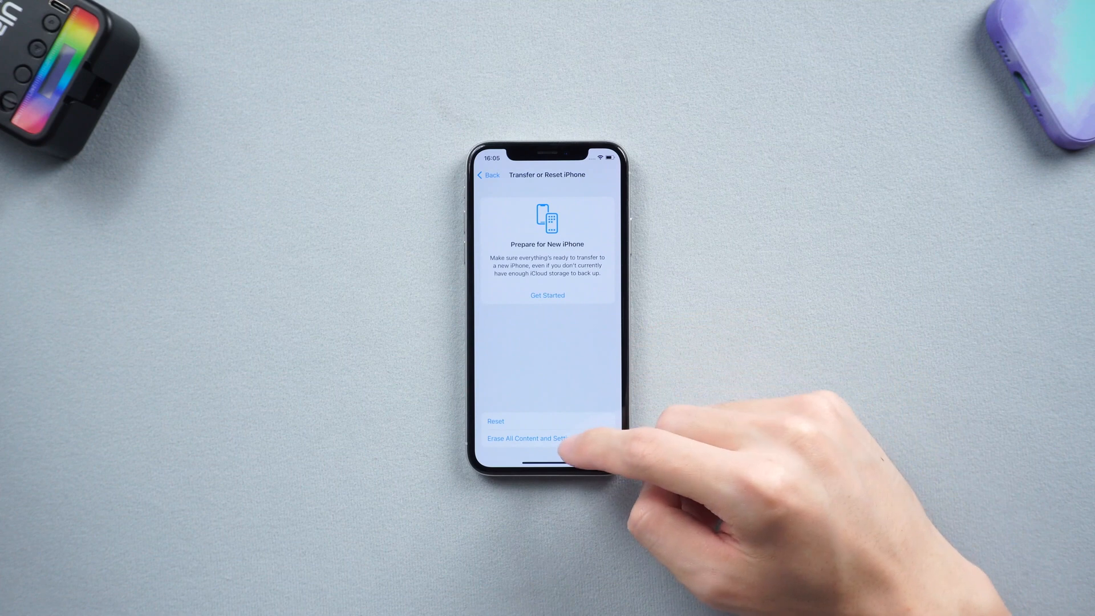
left_click(534, 438)
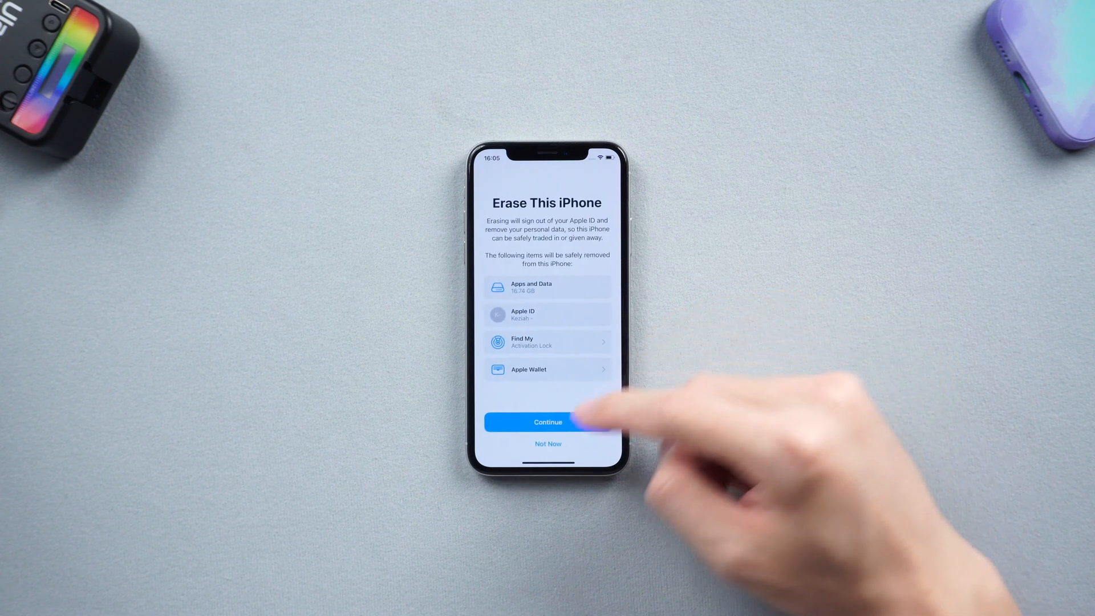
left_click(549, 422)
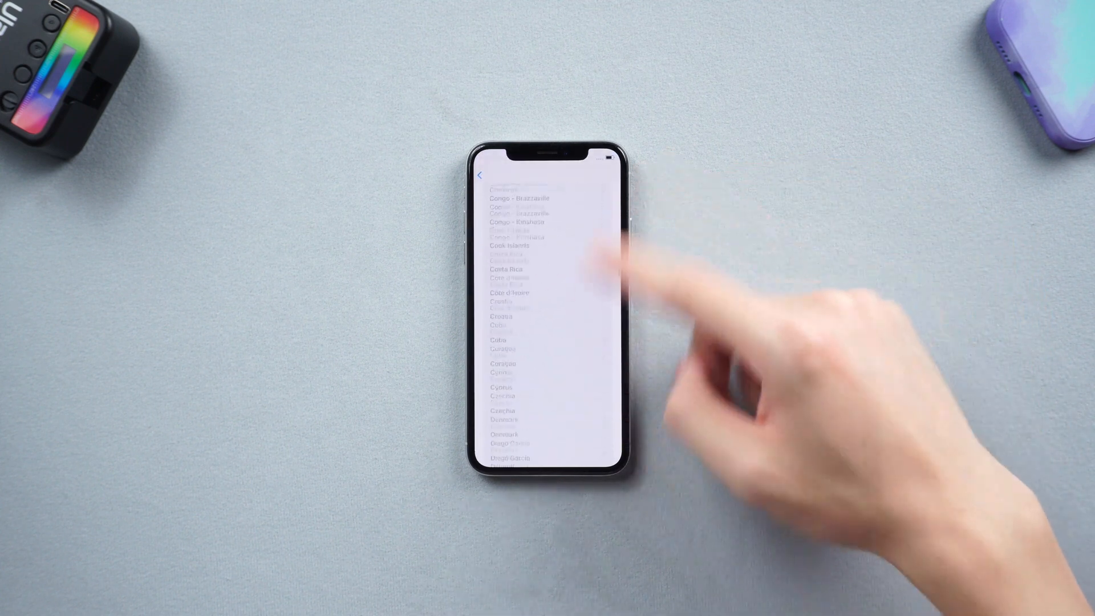
scroll("down", 3)
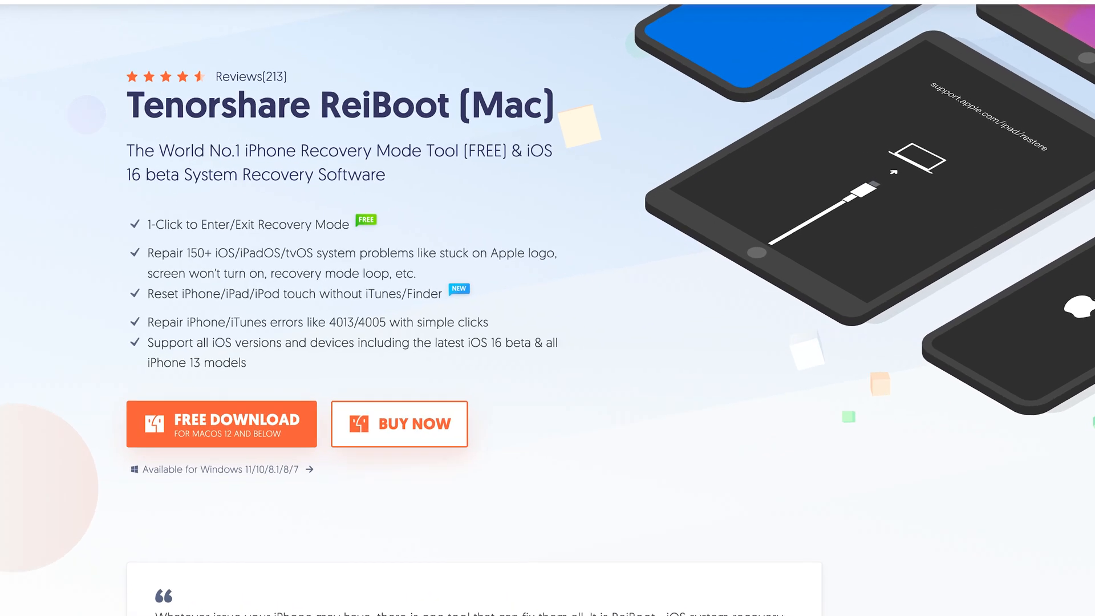
Scroll down the Tenorshare ReiBoot (Mac) download page
scroll("down", 3)
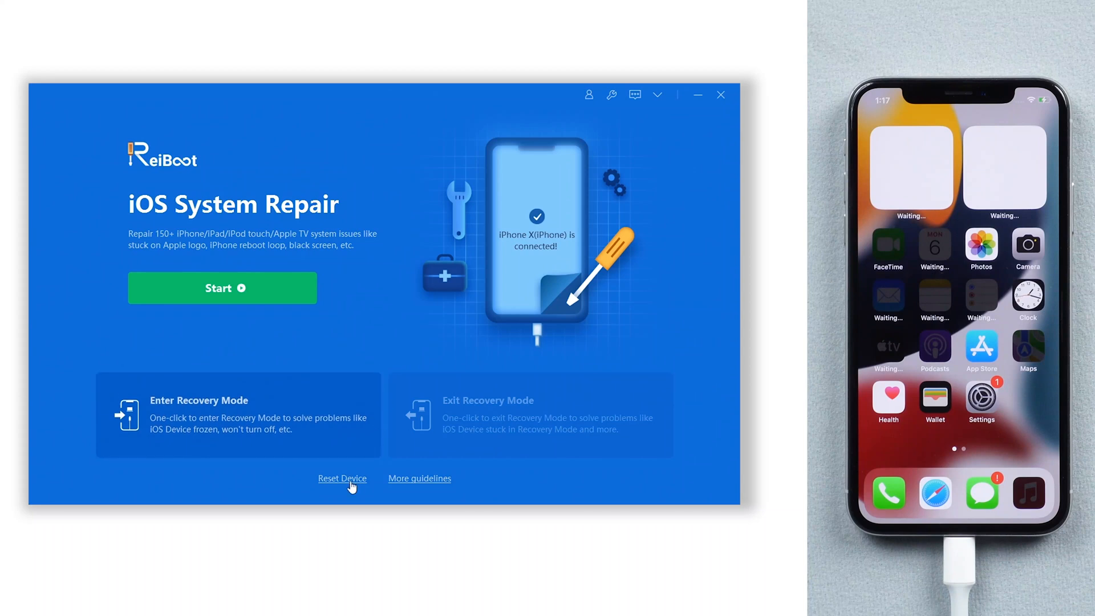
Choose Factory Reset under Reset Device and download the 15.5 firmware for iPhone X
left_click(342, 478)
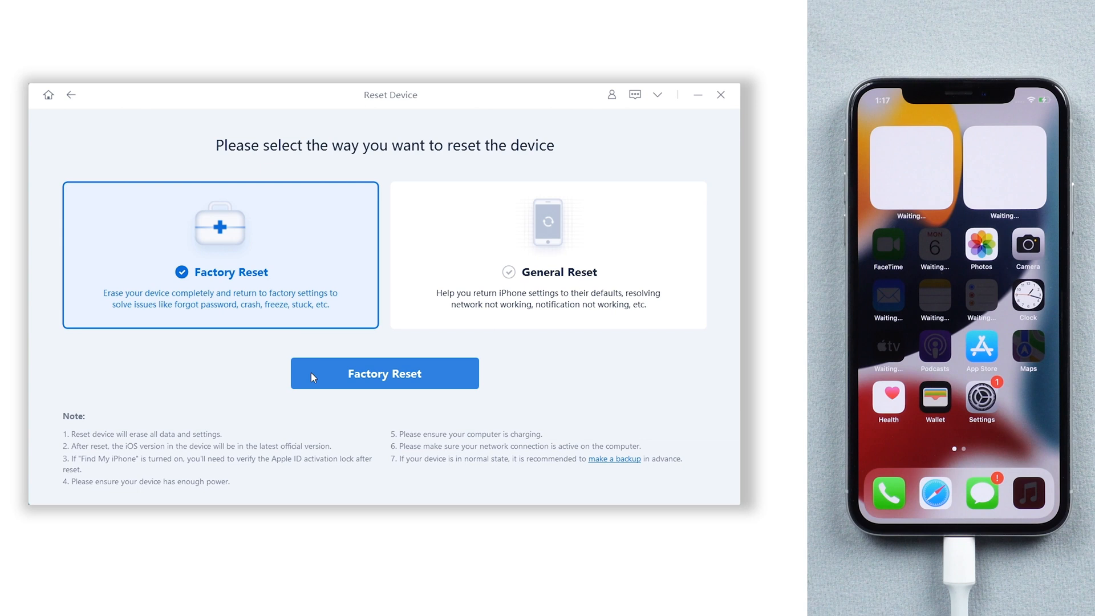
left_click(383, 372)
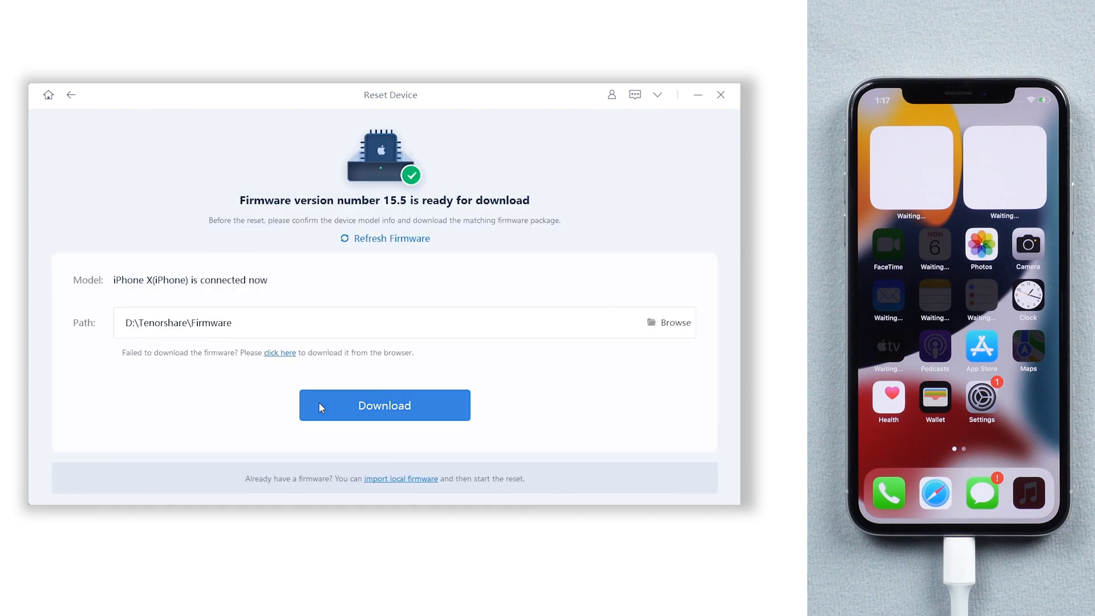
left_click(383, 405)
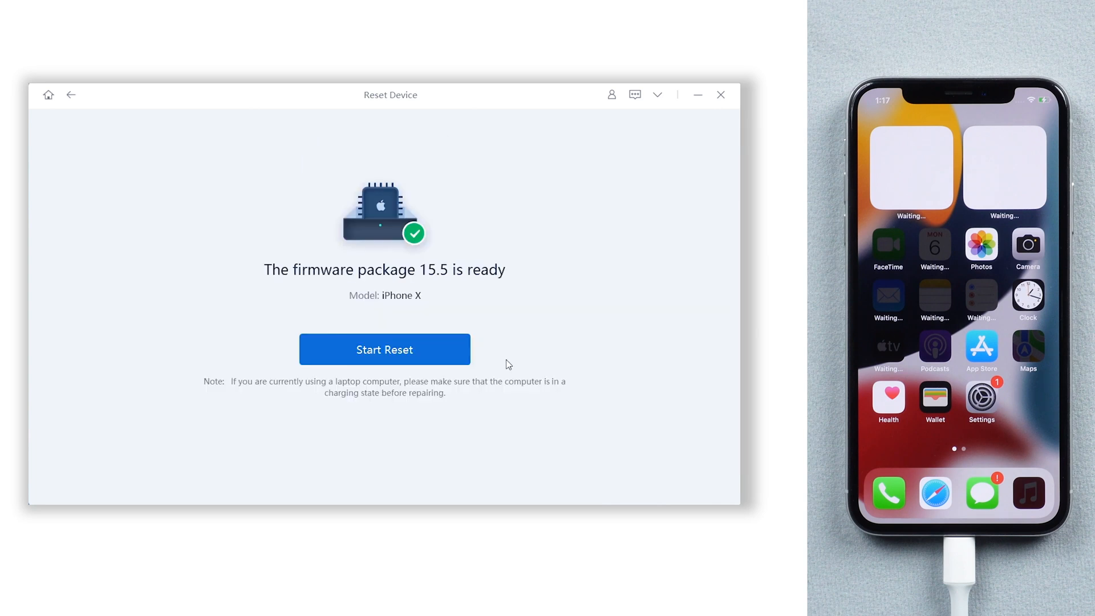
Start the factory reset and confirm erasing all data and settings
left_click(384, 349)
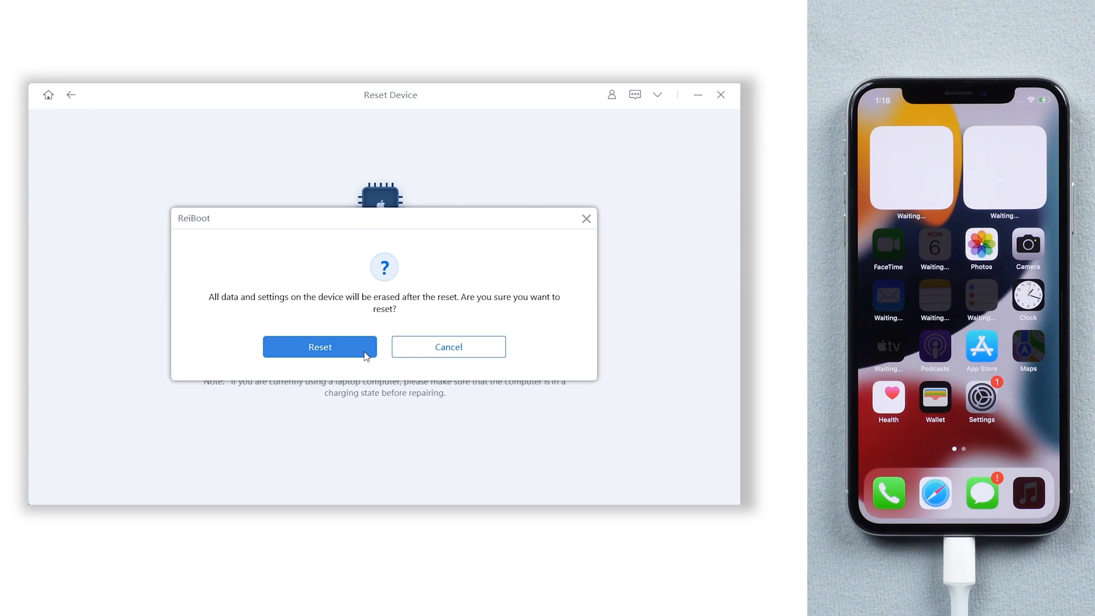
left_click(319, 346)
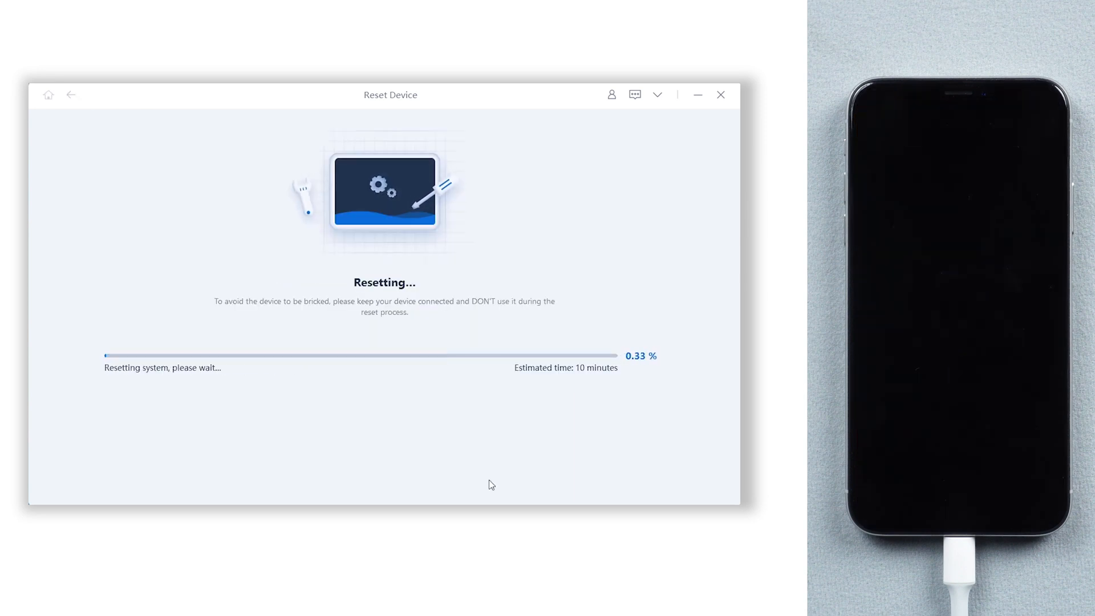